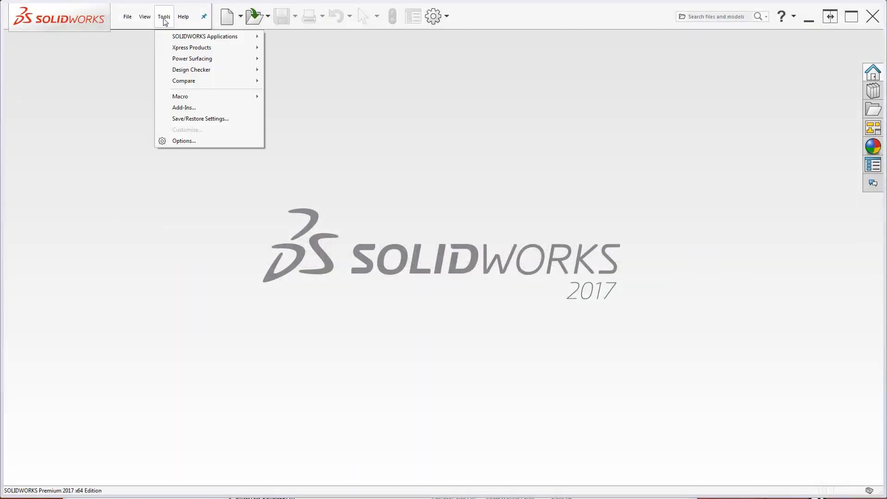
mouse_move(192, 58)
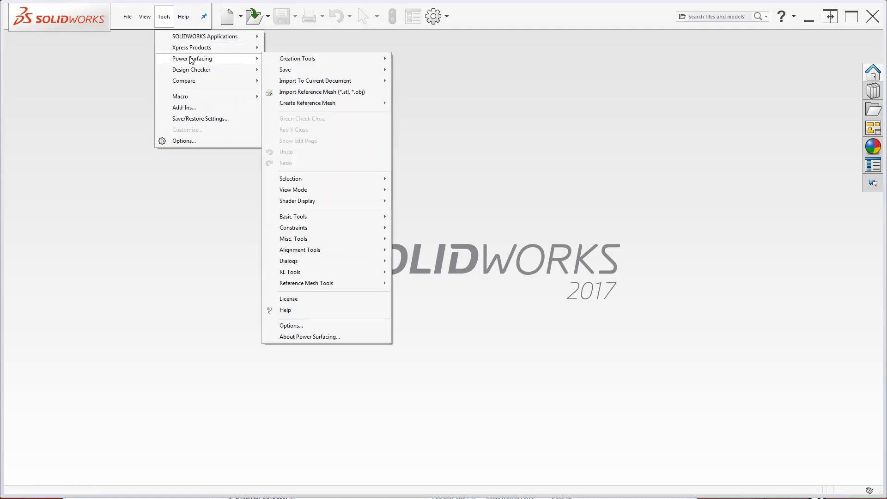
mouse_move(321, 92)
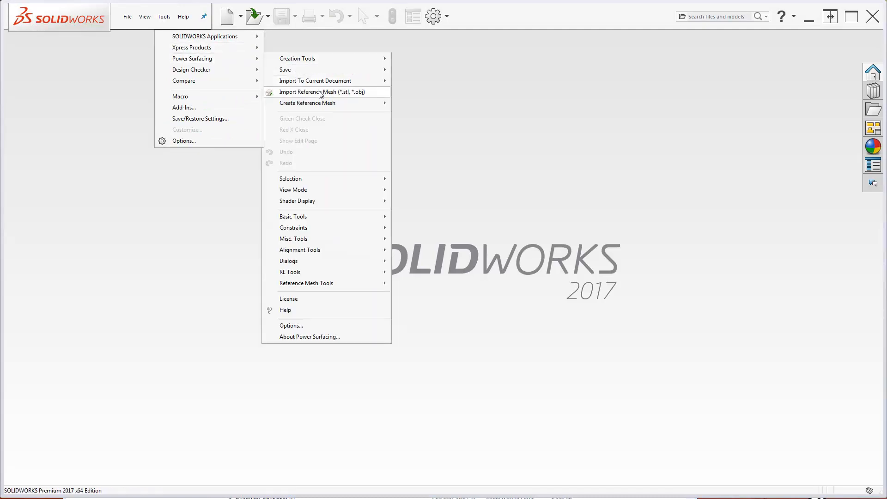
Step: Import ToeLastRef.obj from the Retopo Files folder as a reference mesh
left_click(322, 92)
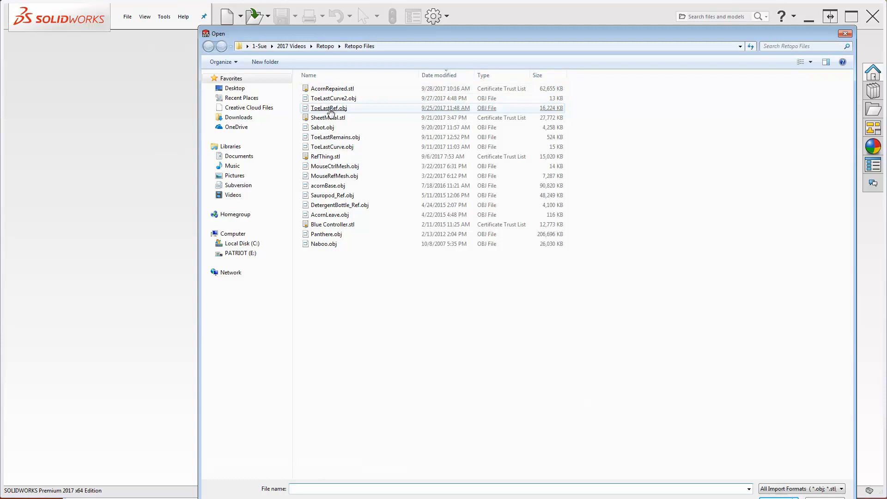
double_click(328, 108)
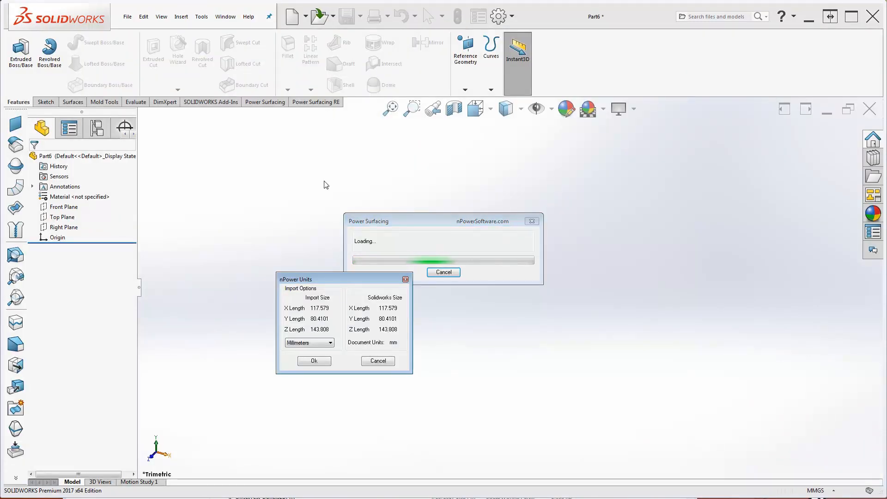
Step: Accept Millimeters in the nPower Units dialog to finish loading the mesh
left_click(313, 361)
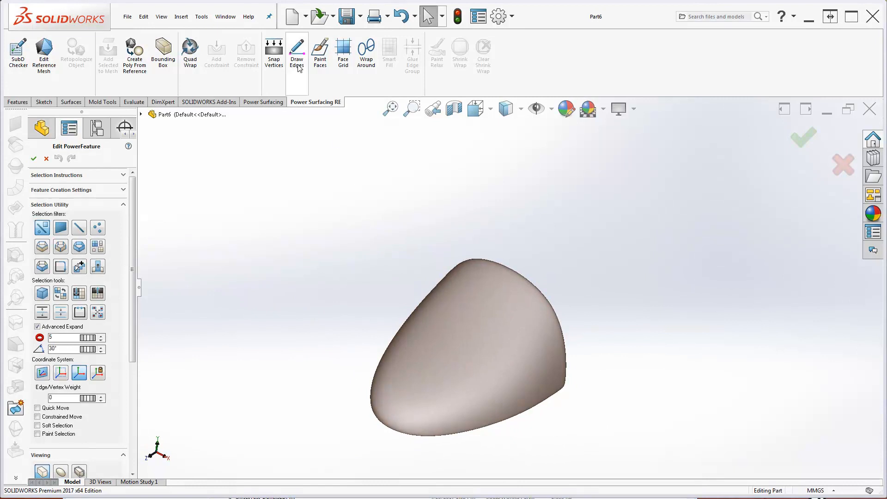
Step: Draw the first two quad faces on the front of the toe-last mesh with Draw Edges
left_click(297, 51)
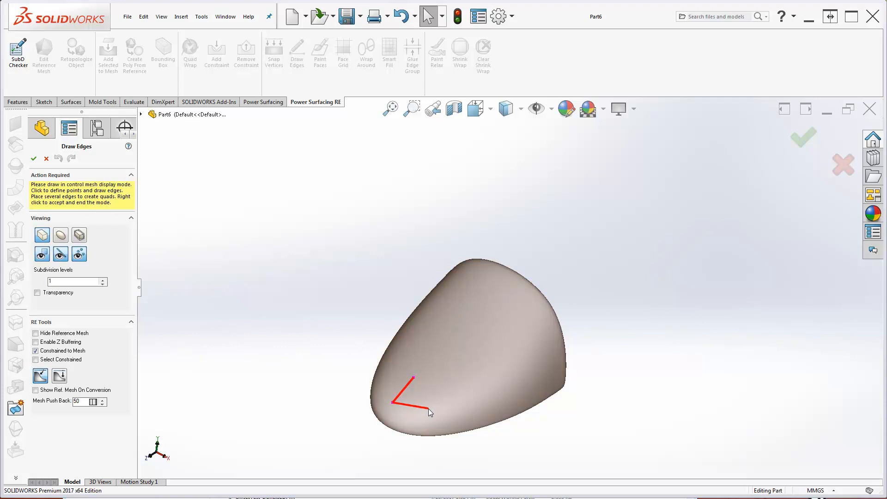
left_click(434, 379)
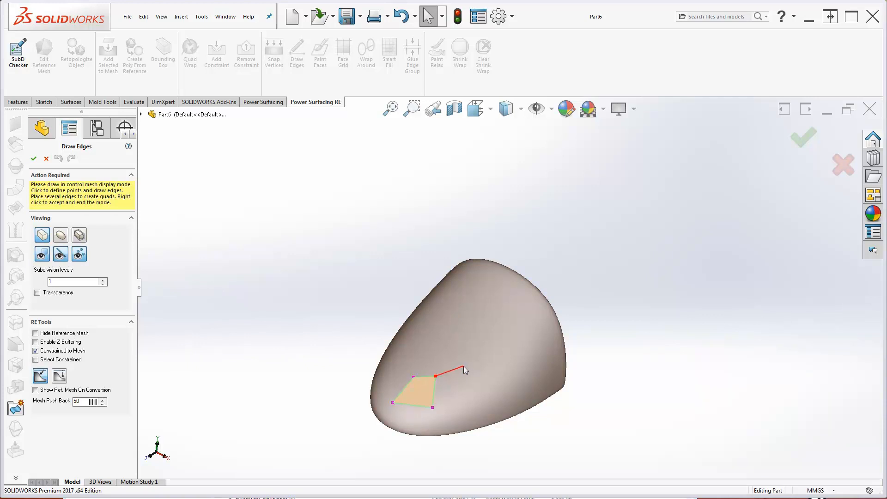
left_click(432, 408)
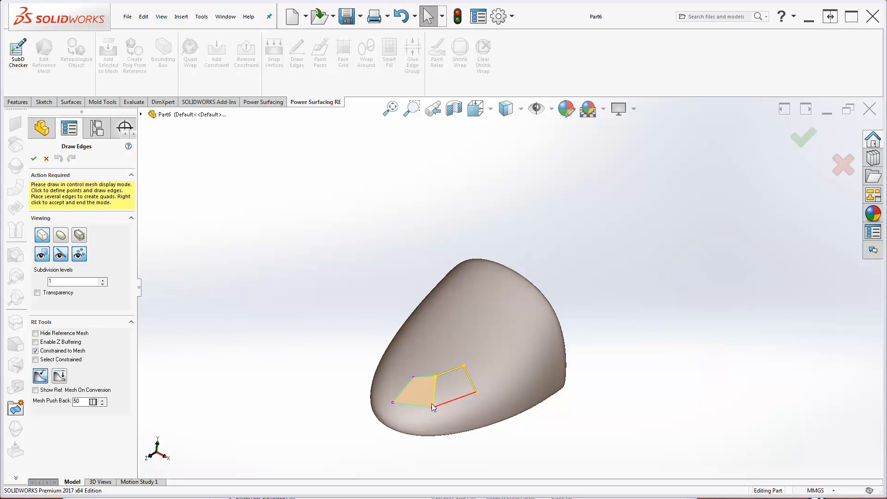
left_click(476, 391)
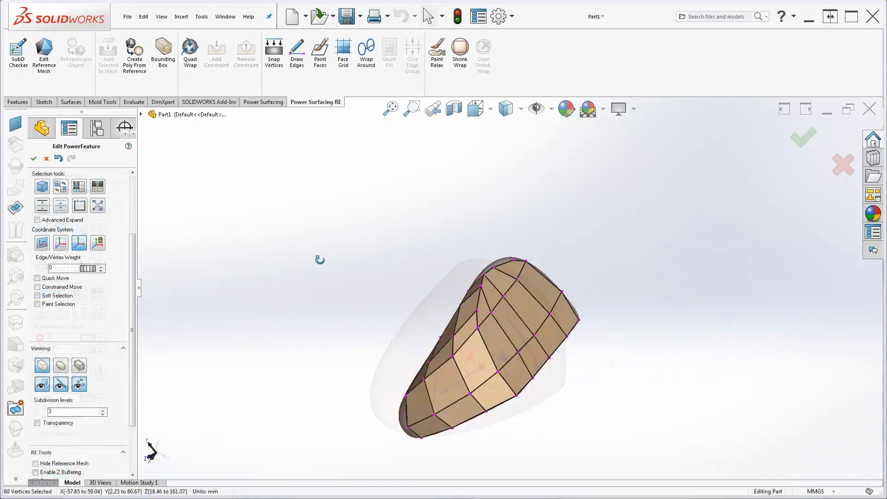
Step: Shrink Wrap the quad cage onto the reference at subdivision 4 and accept the PowerFeature
left_click(460, 51)
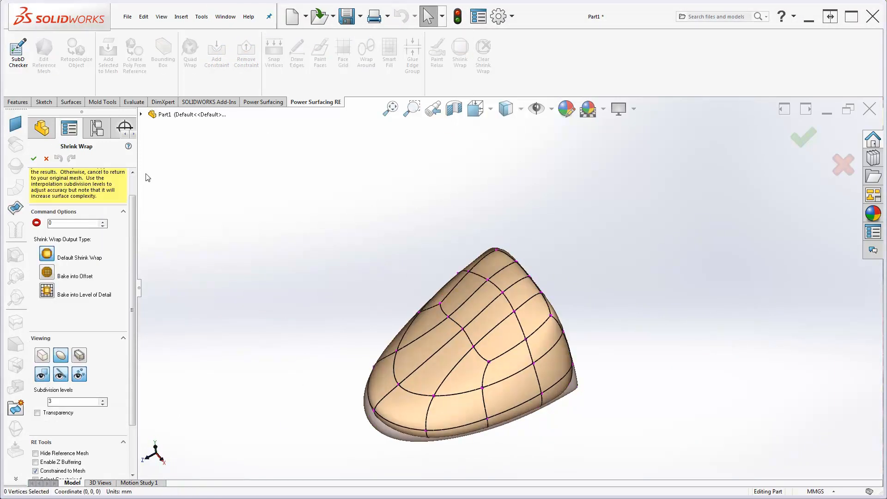
type("4")
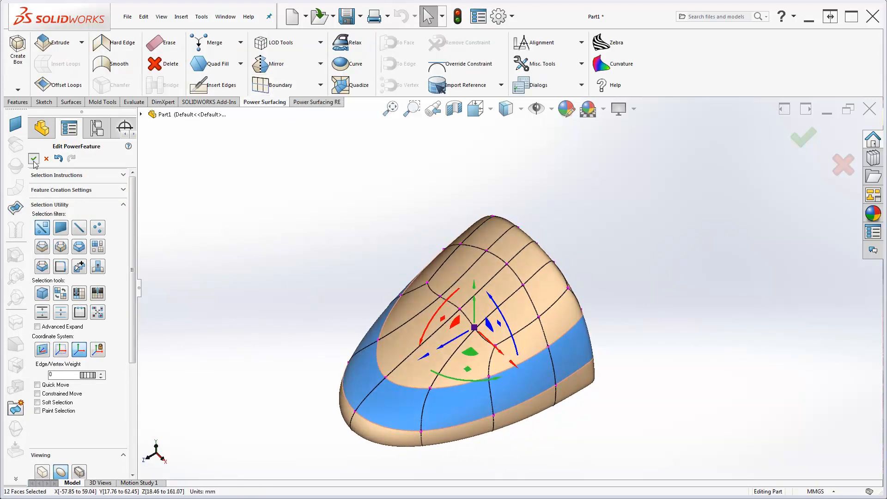
left_click(34, 159)
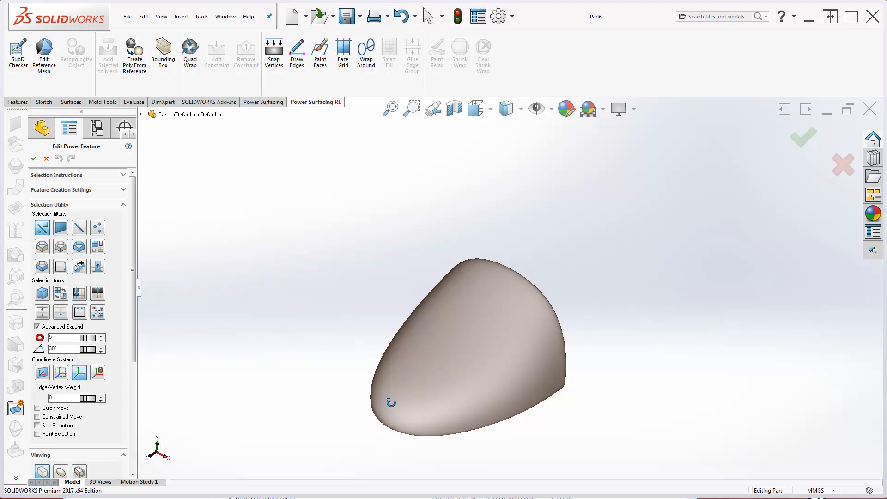
Step: Import ToeLastCurve2.obj as a SubD mesh into the current part at millimetre units
left_click(200, 17)
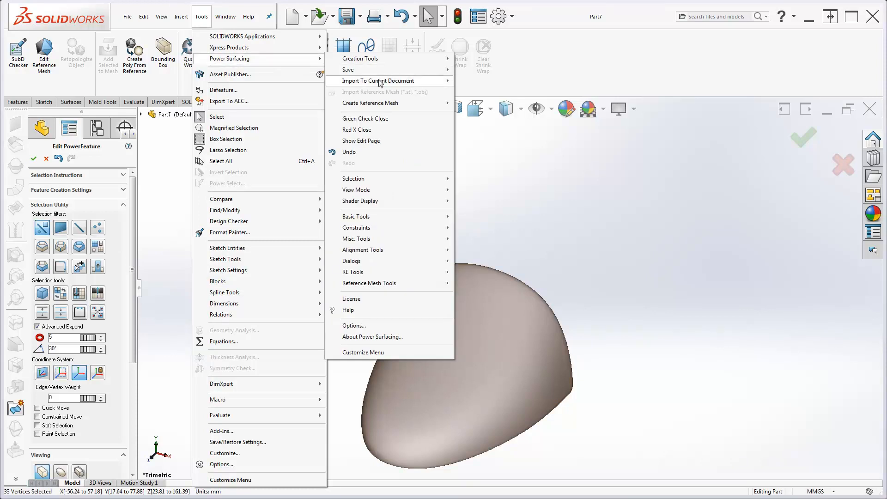
mouse_move(377, 81)
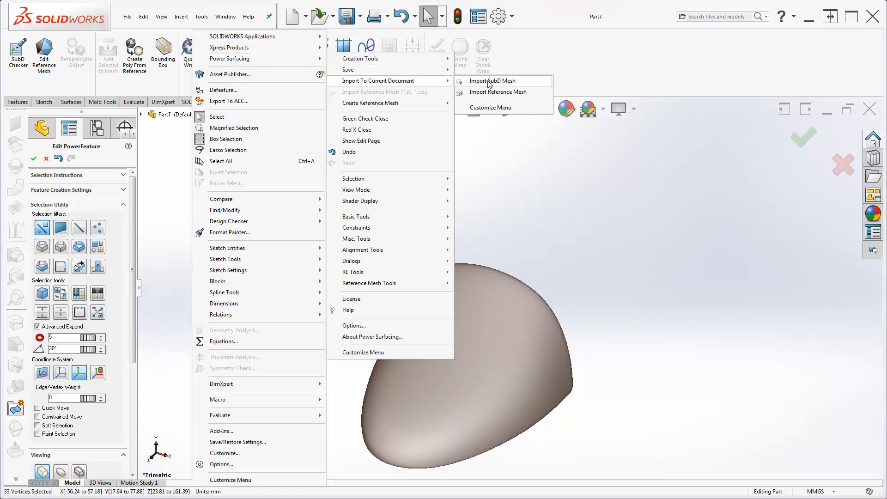
left_click(491, 80)
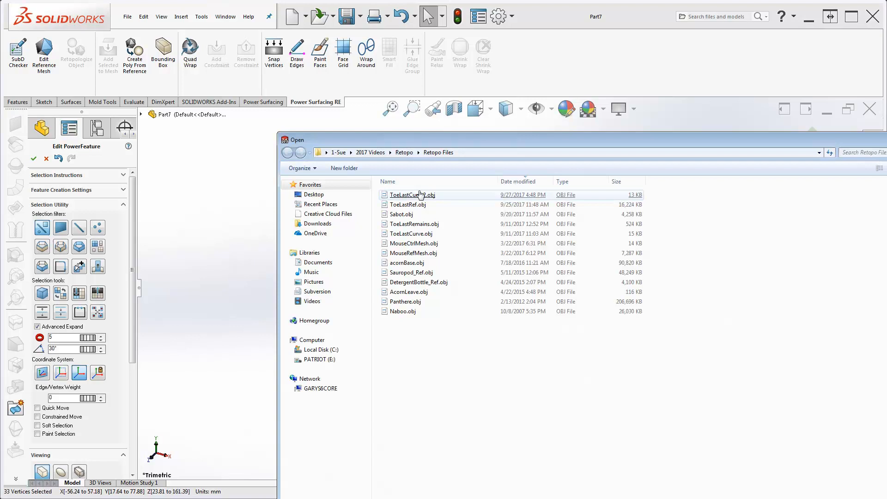
double_click(410, 194)
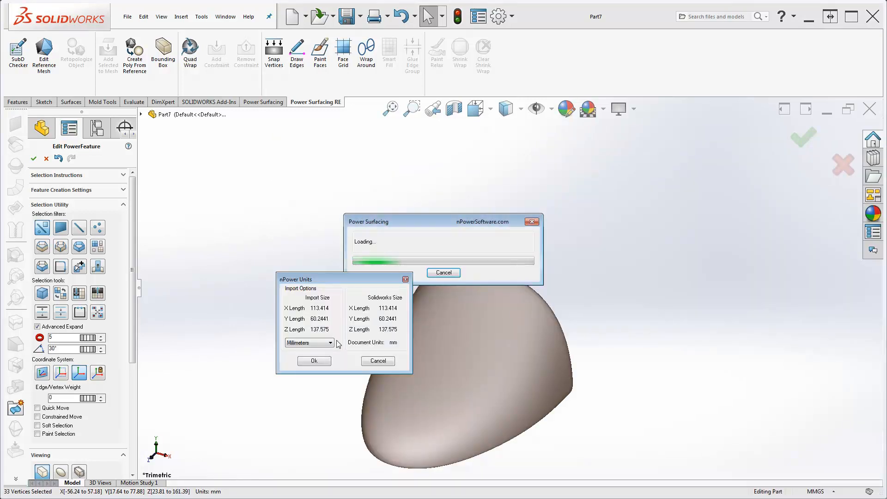
left_click(313, 360)
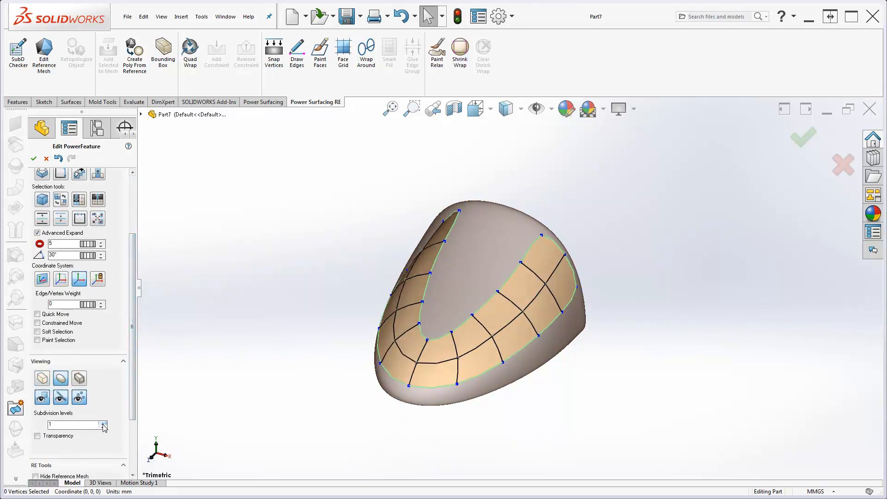
Step: Adjust the preview subdivision, switch to a shaded display style, and reopen PwrFeature1 for editing
left_click(104, 422)
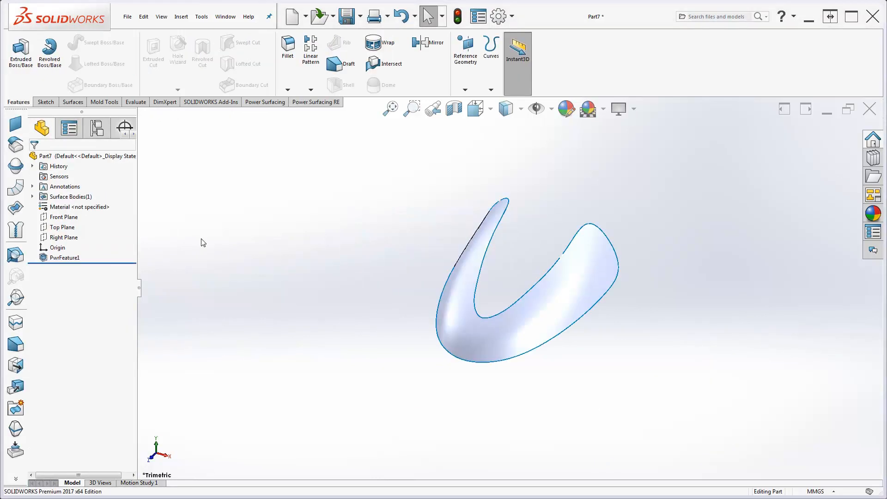
left_click(519, 109)
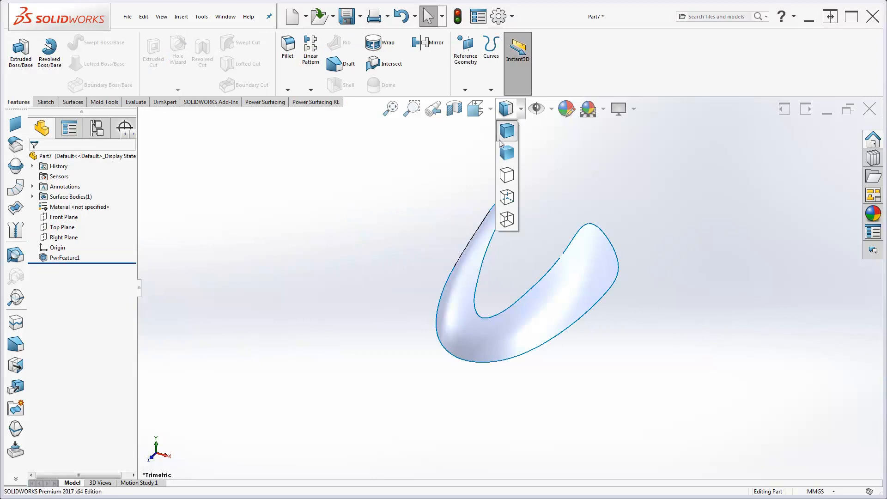
left_click(505, 130)
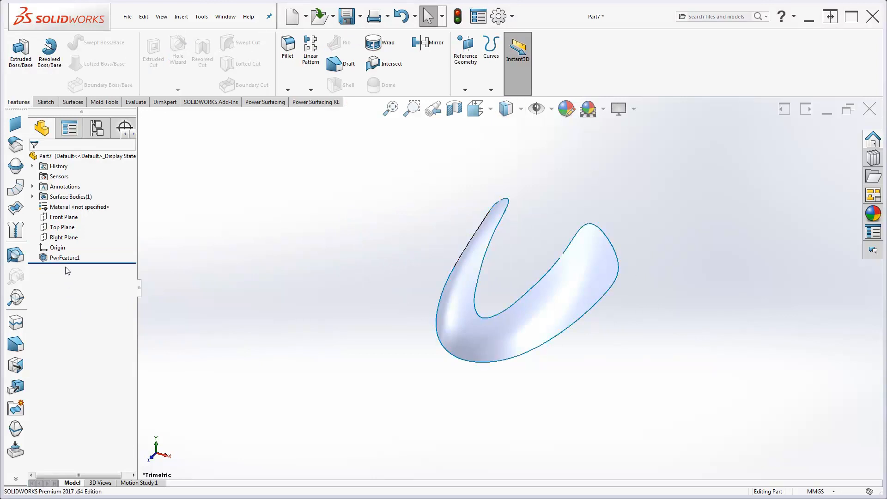
double_click(65, 258)
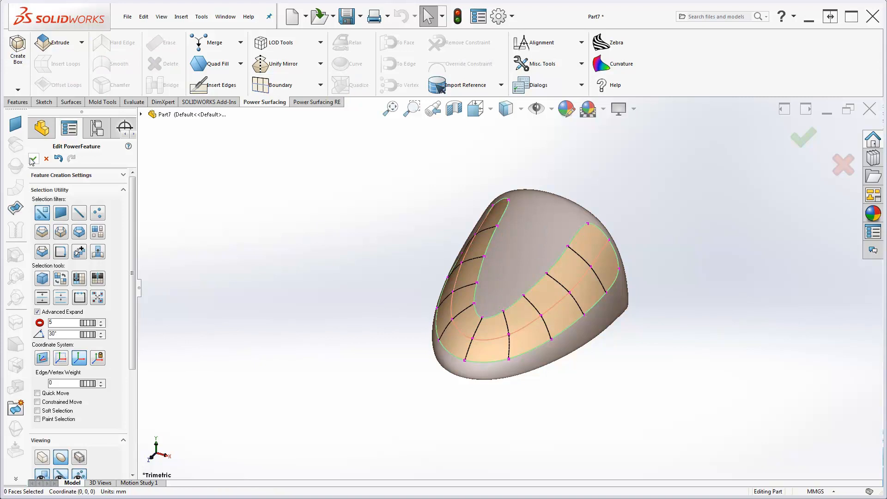
Step: Accept the surface with its center edge loop and reopen the feature for editing
left_click(33, 159)
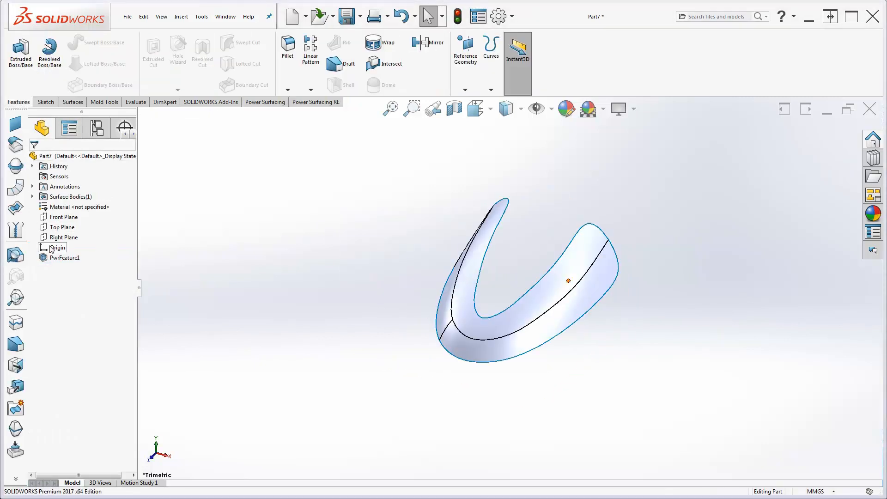
double_click(63, 258)
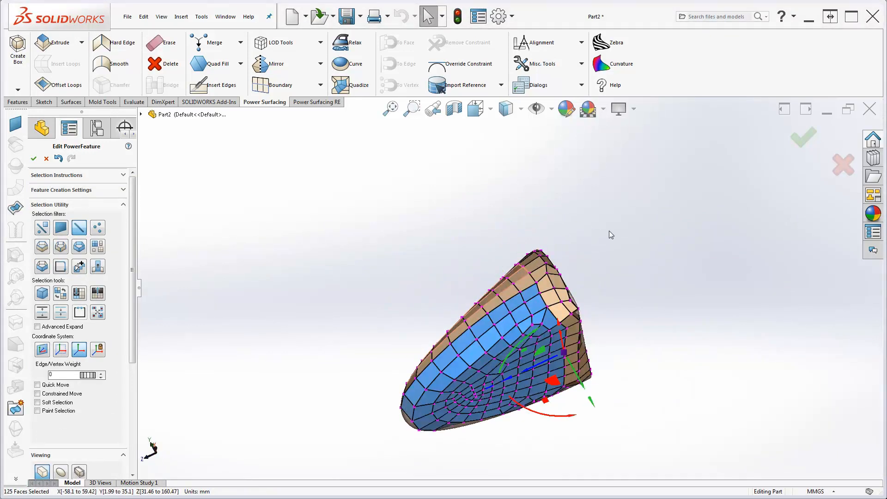
Step: Switch to Part2 showing the dense quad cage over the toe mesh
left_click(315, 102)
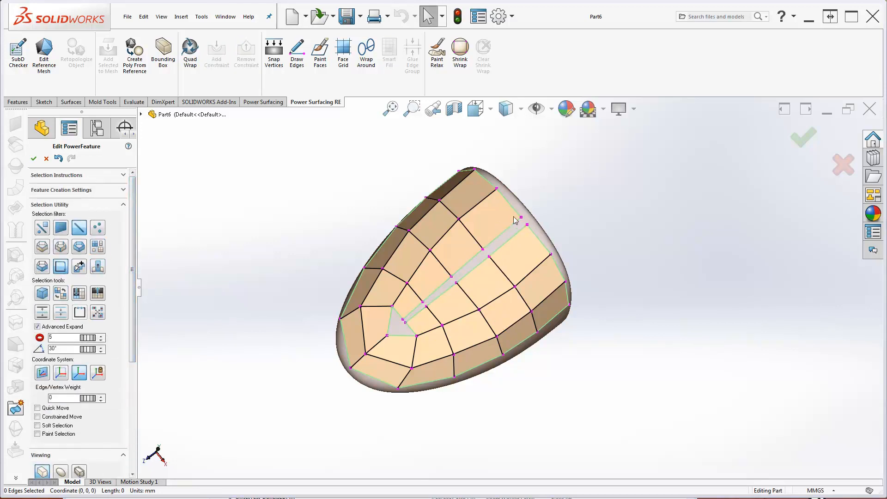
Step: Select the edges along the gap and join them with Glue Edge Group
left_click(514, 220)
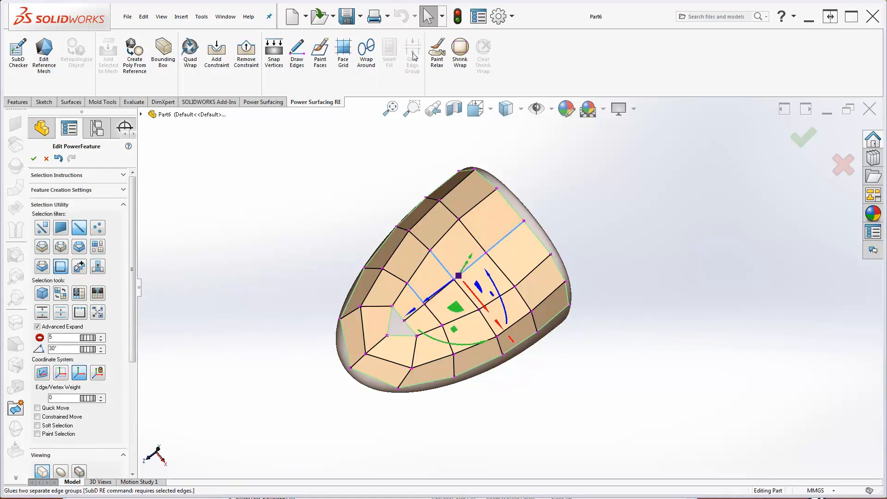
left_click(397, 328)
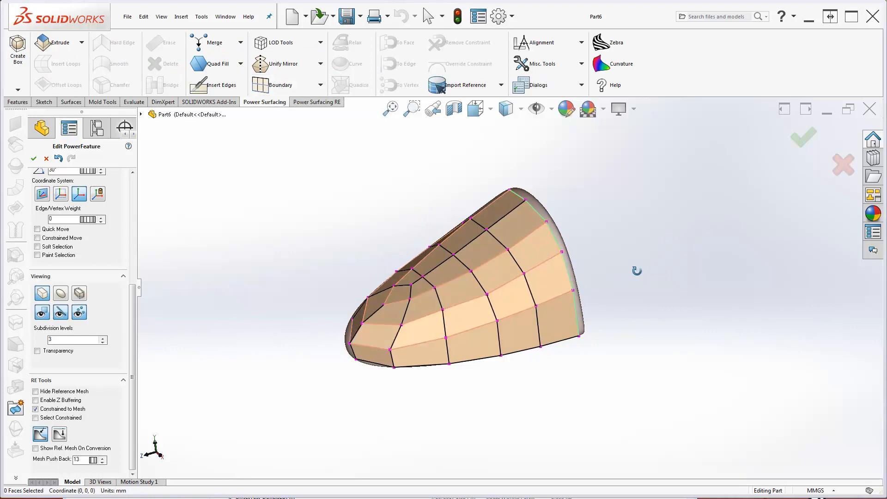
Step: Set Mesh Push Back to 3 and start Insert Edges on the cage's back end
left_click(560, 266)
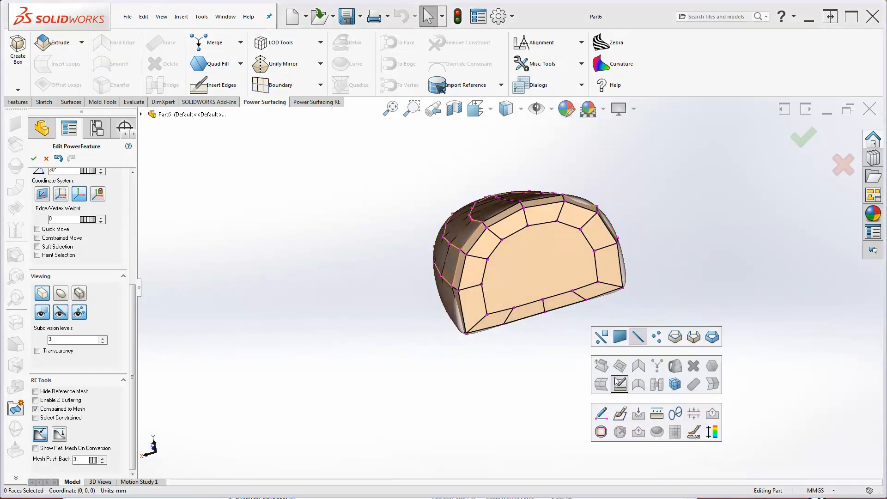
left_click(619, 384)
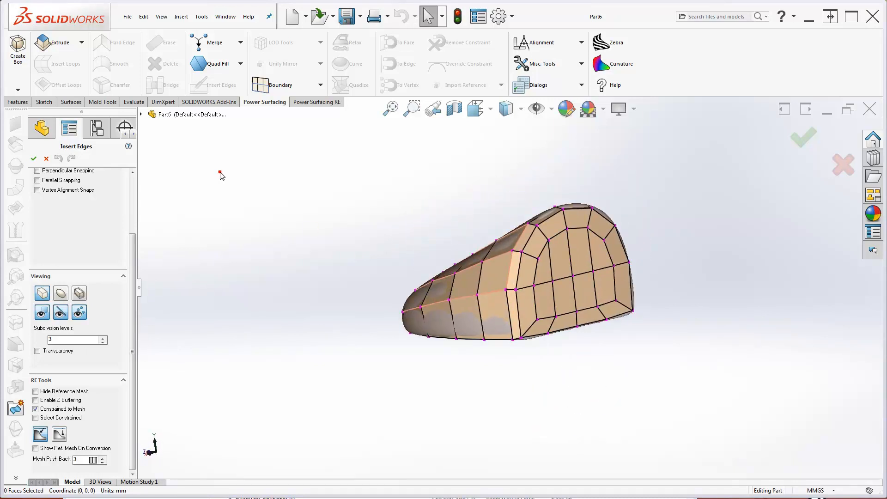
Step: Confirm the inserted edge loops, accept the shrink-wrapped interpolation mesh, and finish the toe-last surface feature
left_click(316, 101)
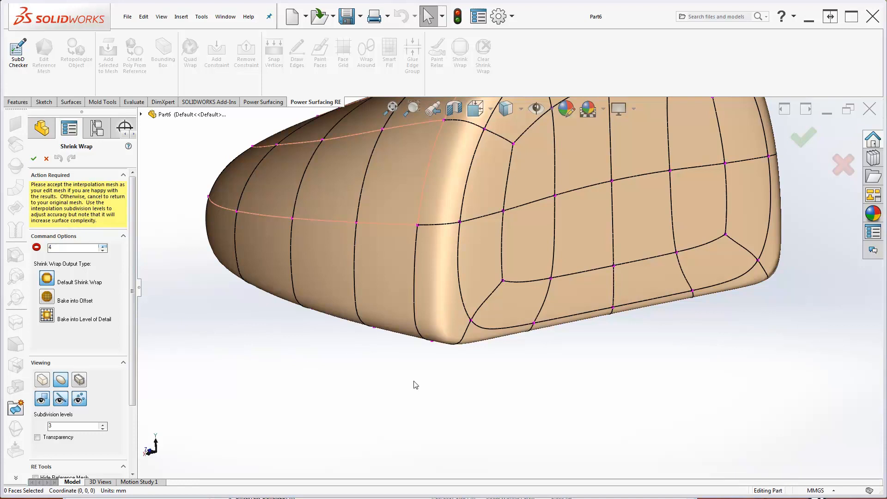
left_click(33, 158)
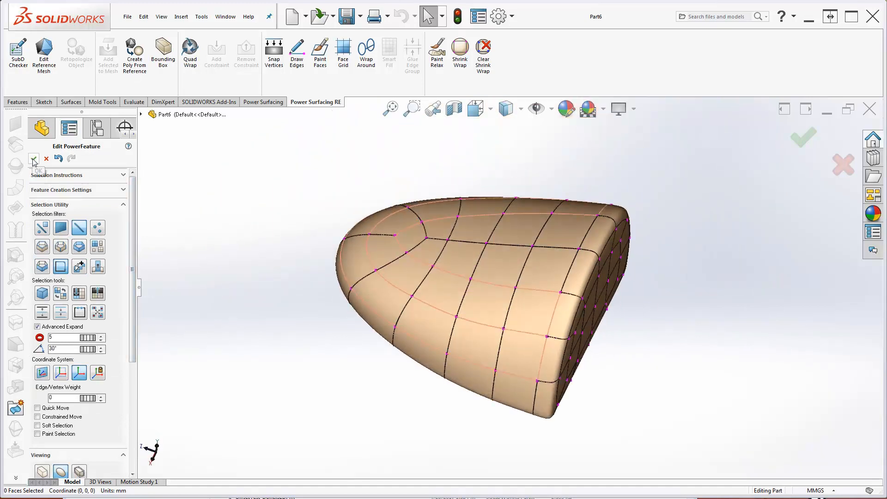
left_click(33, 158)
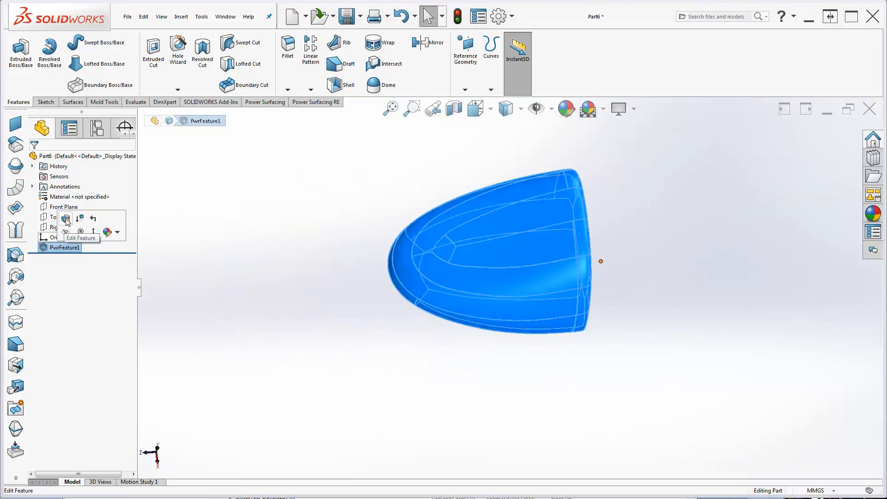
Step: Deselect the surface feature and orbit the finished toe surface before saving as Retopo2
left_click(65, 218)
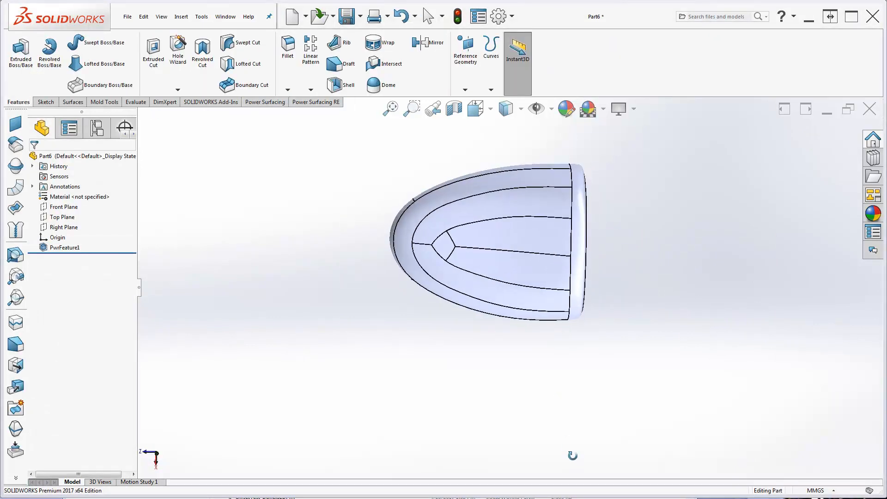
left_click_drag(487, 238, 504, 261)
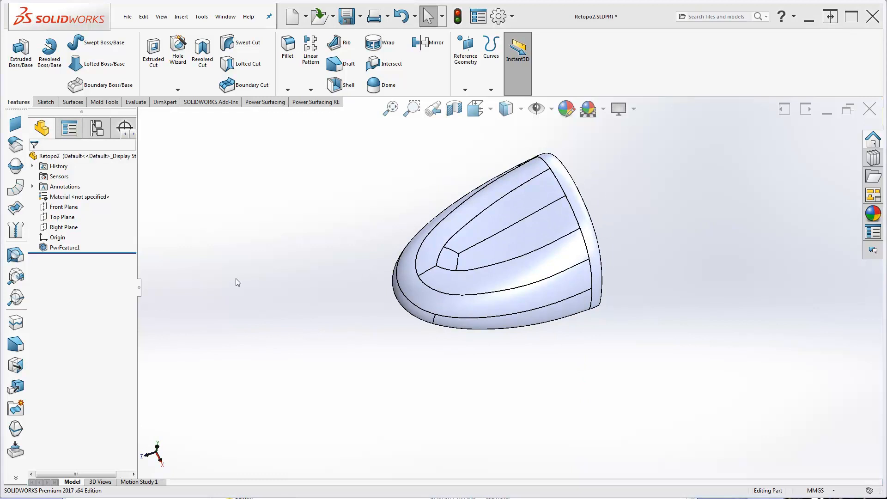